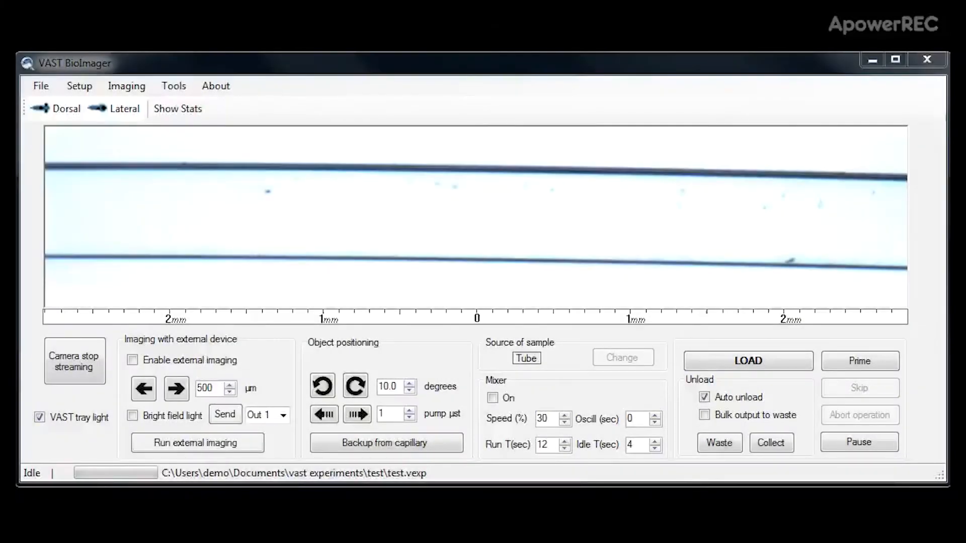
mouse_move(573, 233)
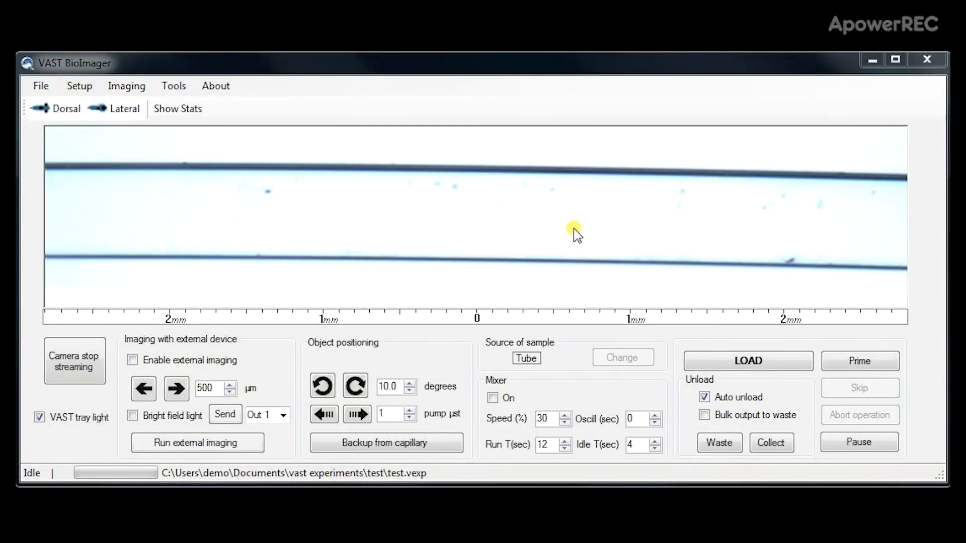
Step: Open the capillary image's context menu showing options like Record empty capillary image
right_click(573, 231)
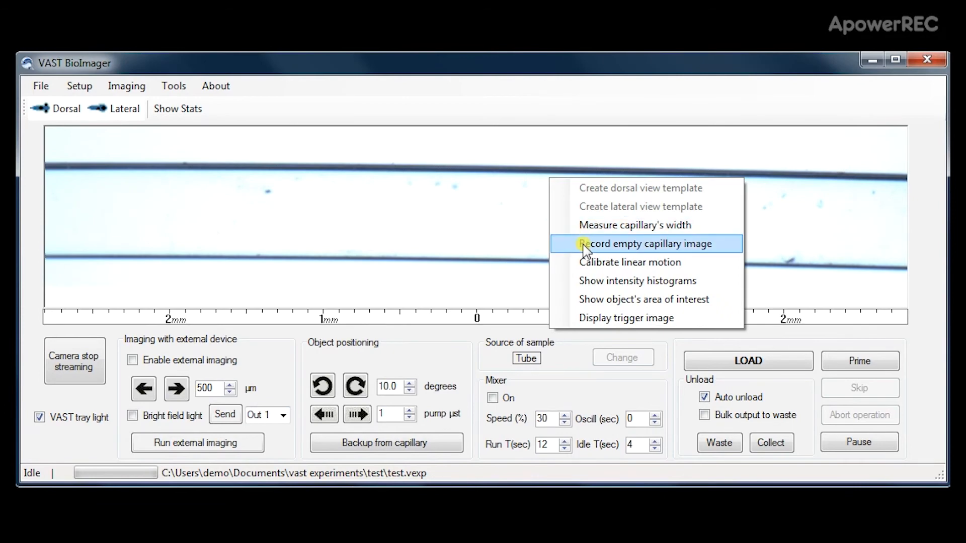